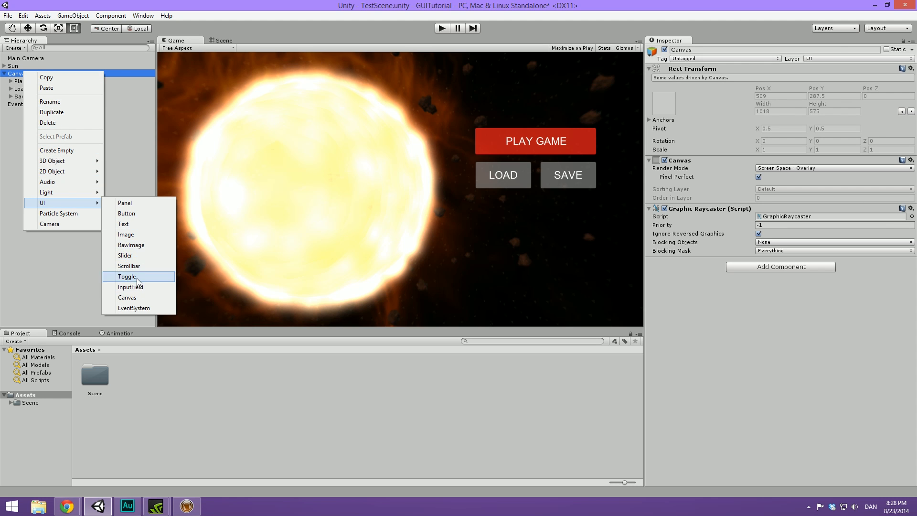
- Add a Toggle UI element to the Canvas, positioned below the Load button
click(127, 276)
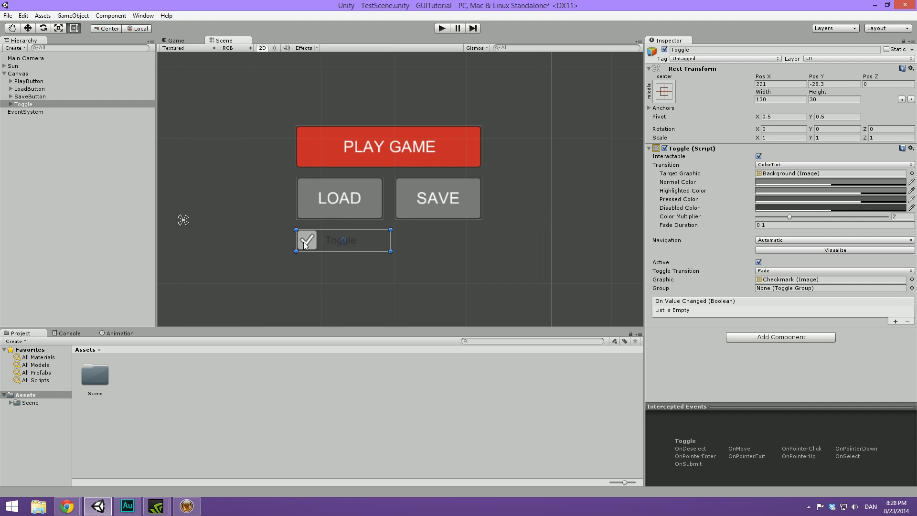